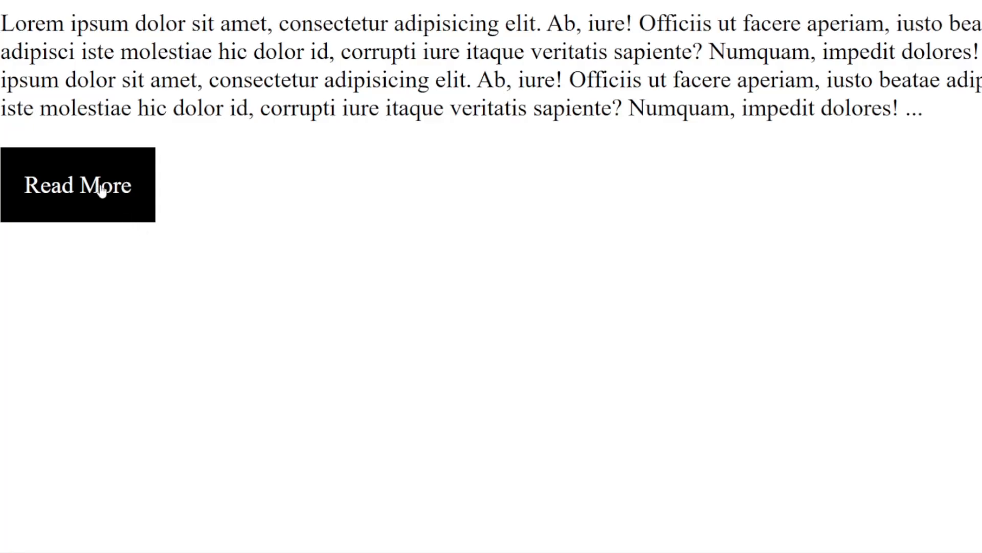
Create a container div holding an 'original' paragraph, a 'dots' span and an 'extra' paragraph
left_click(77, 185)
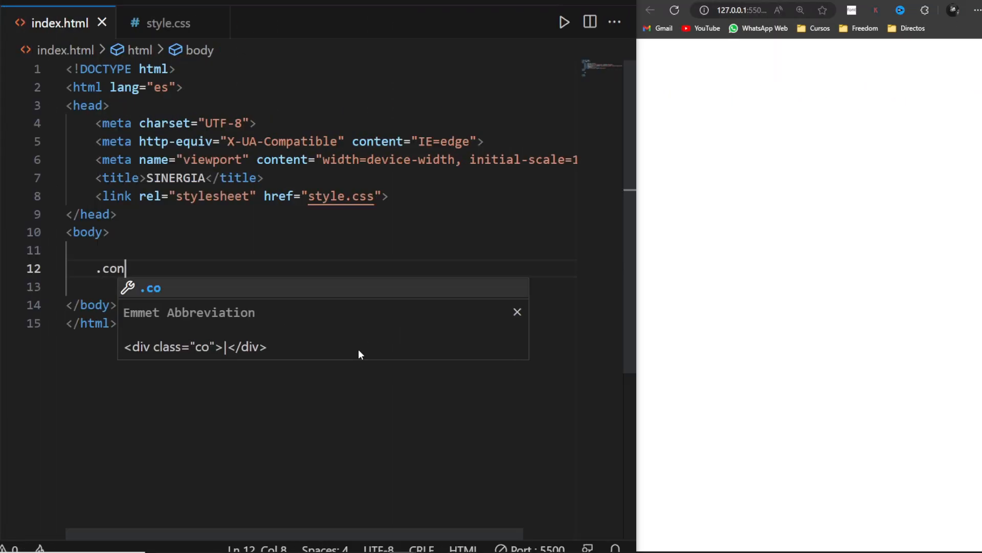
key("Tab")
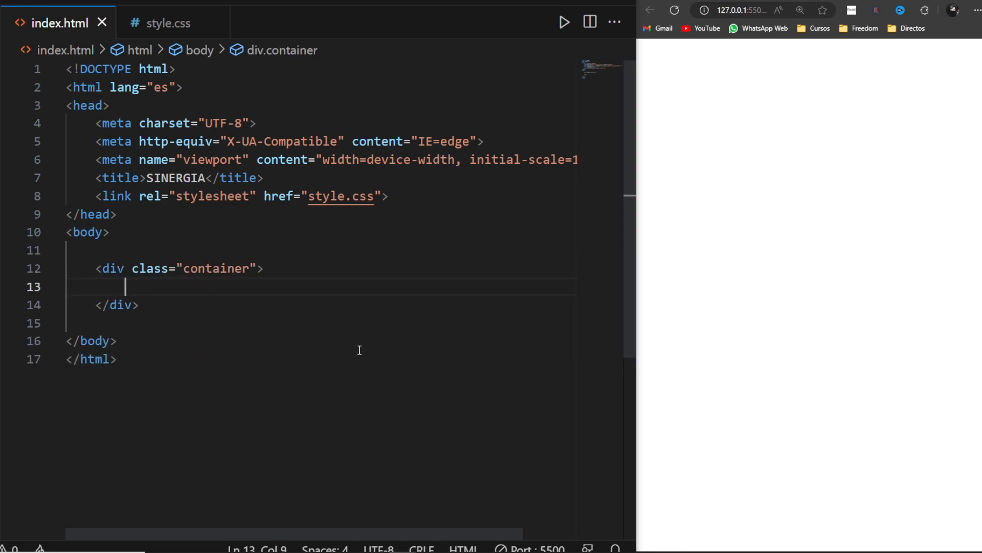
type("<p c></p>")
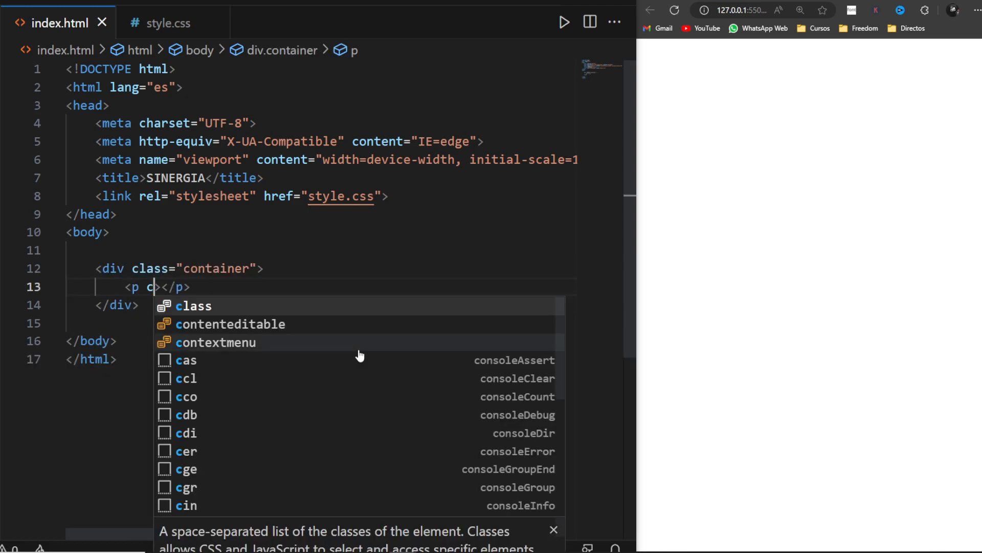
type("lass=\"original\"")
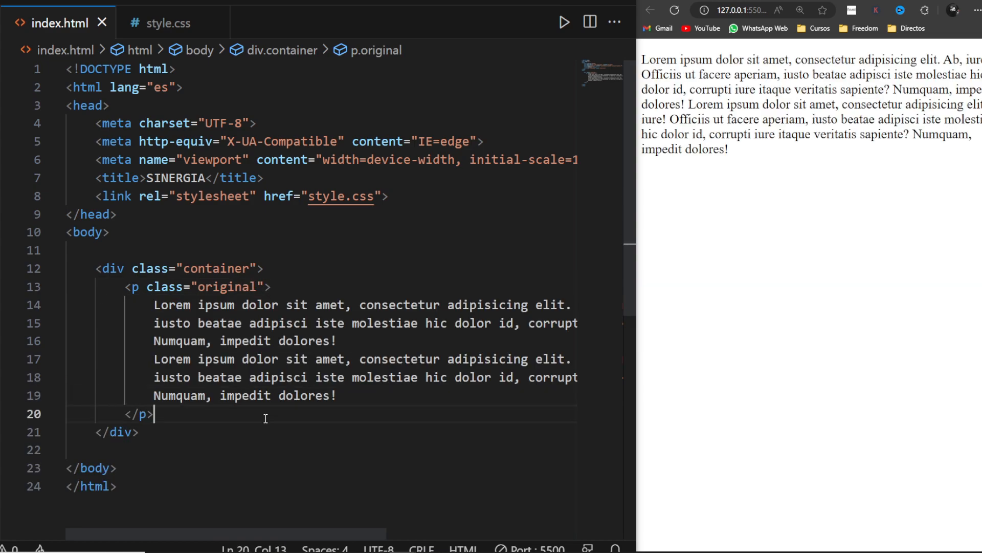
type("<span c></span>")
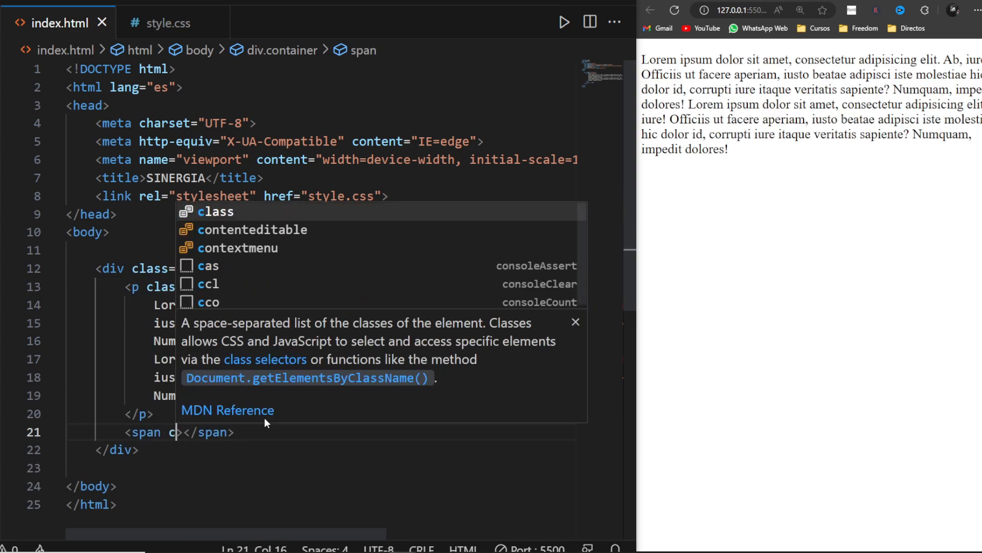
type("lass=\"dots\">...")
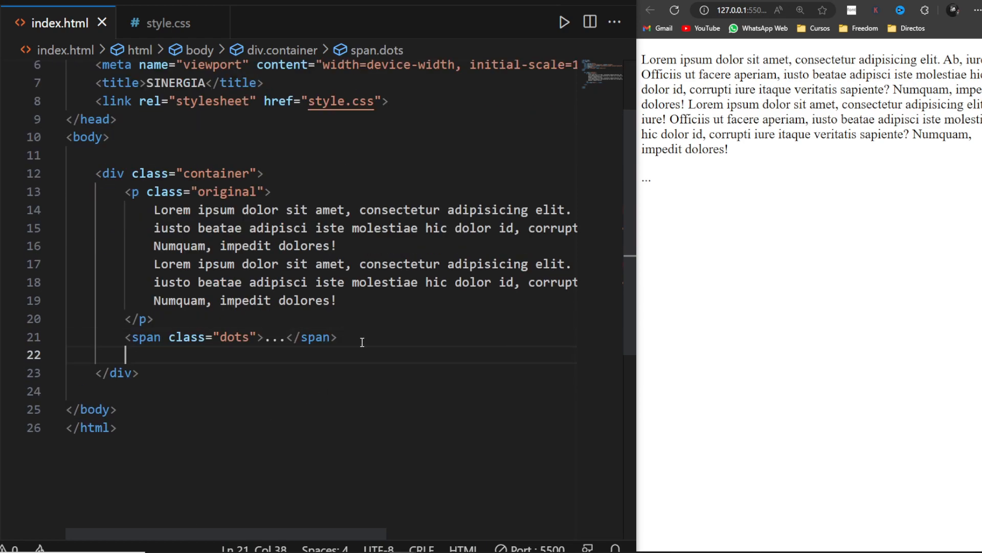
type("<p class=\"ex\"></p>")
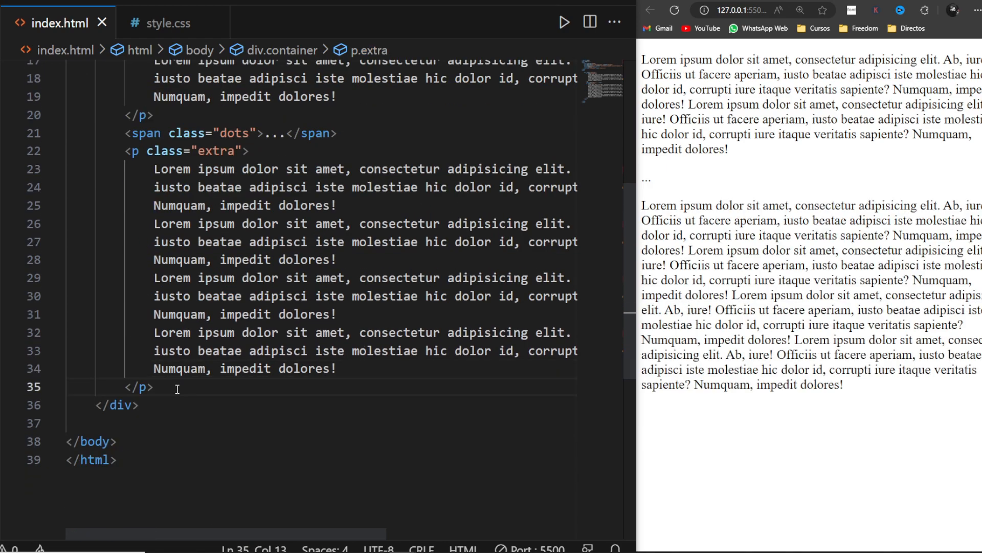
Add a checkbox input with id 'btn' and a label for 'btn'
type("<input type=\"checkbox\" name=\"\" id=\"\">")
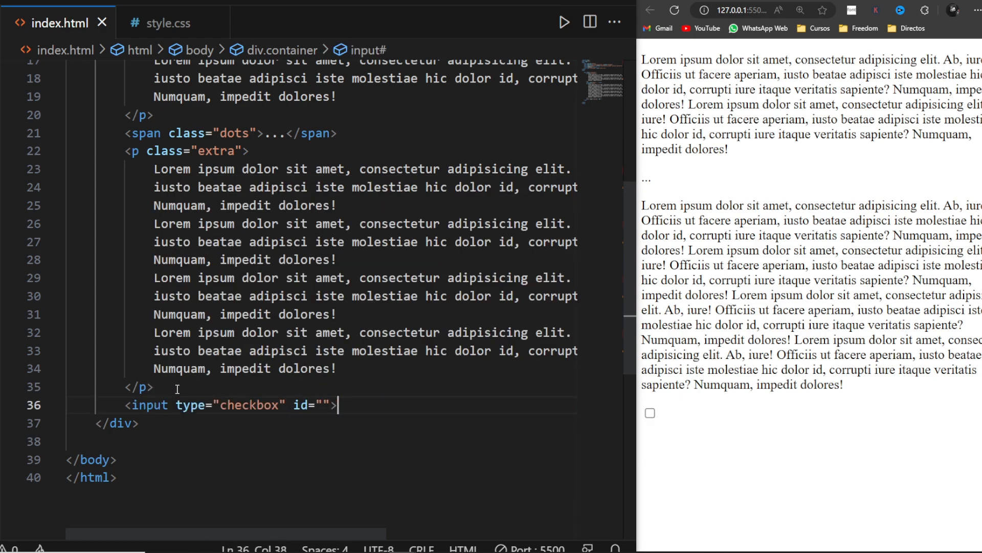
type("btn")
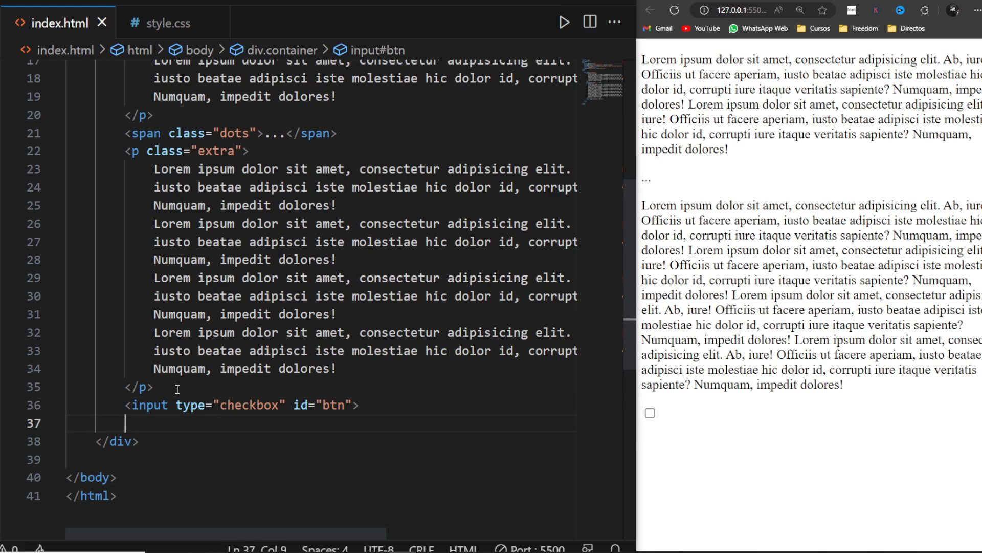
type("<label for=\"btn\"></label>")
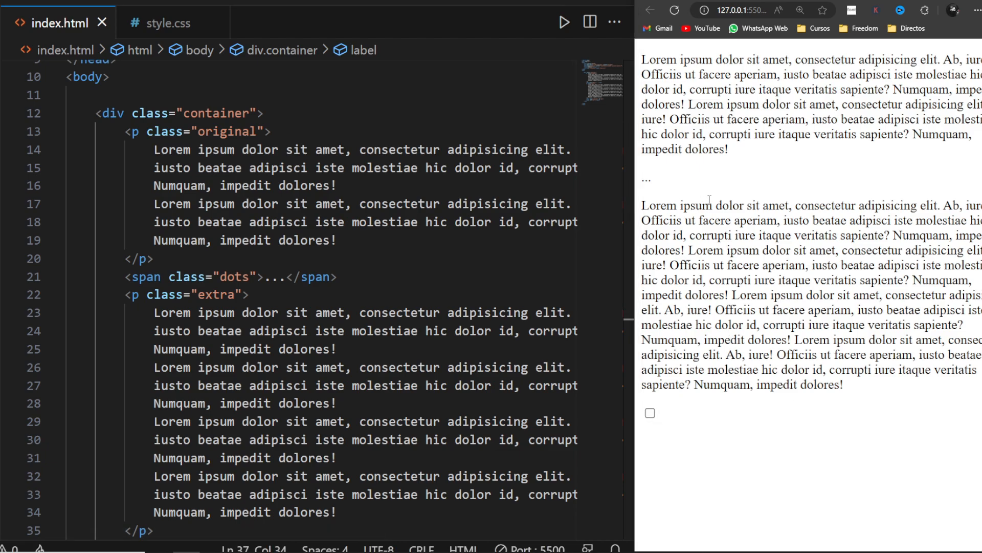
In style.css, hide .extra, make p inline, and give checkboxes height 2em with block display
left_click(167, 23)
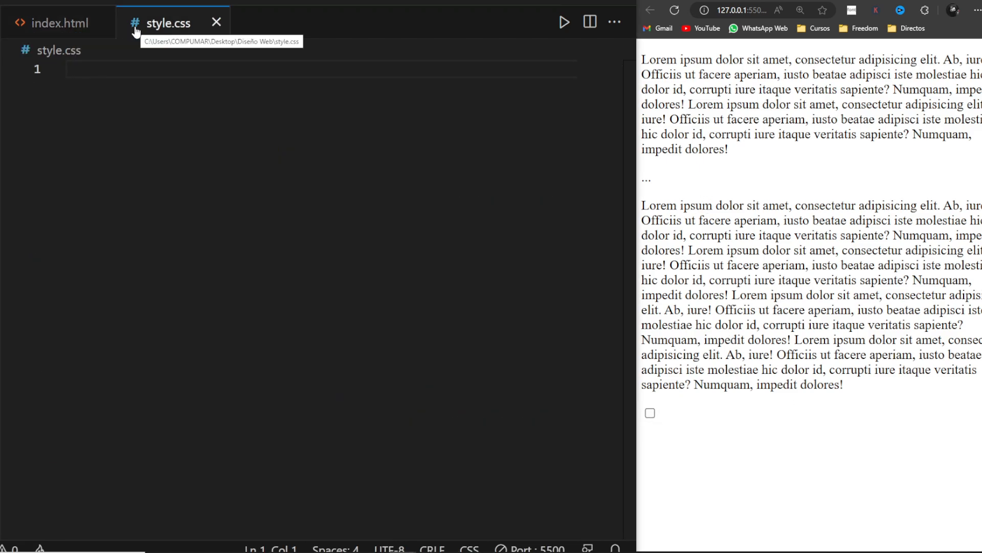
type(".extra {")
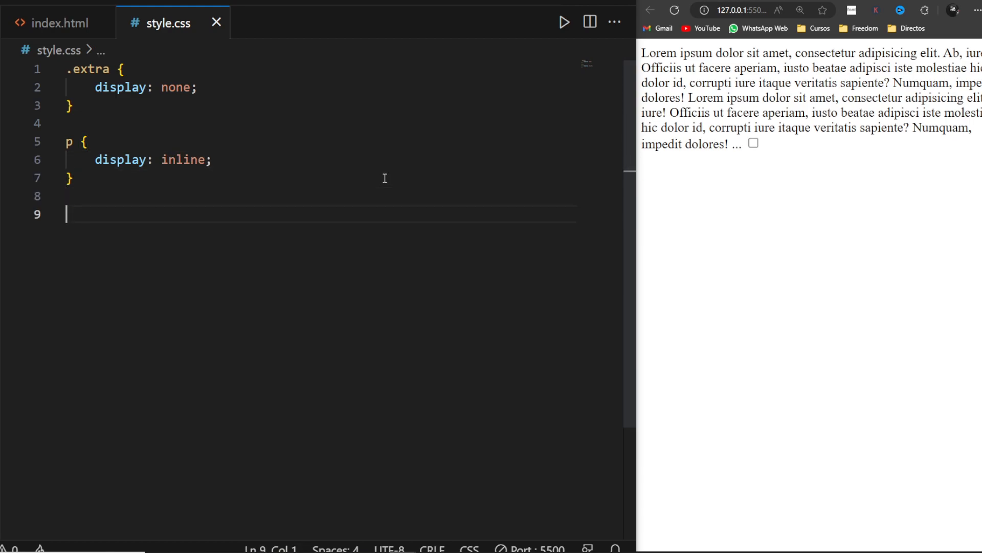
type("input[] {")
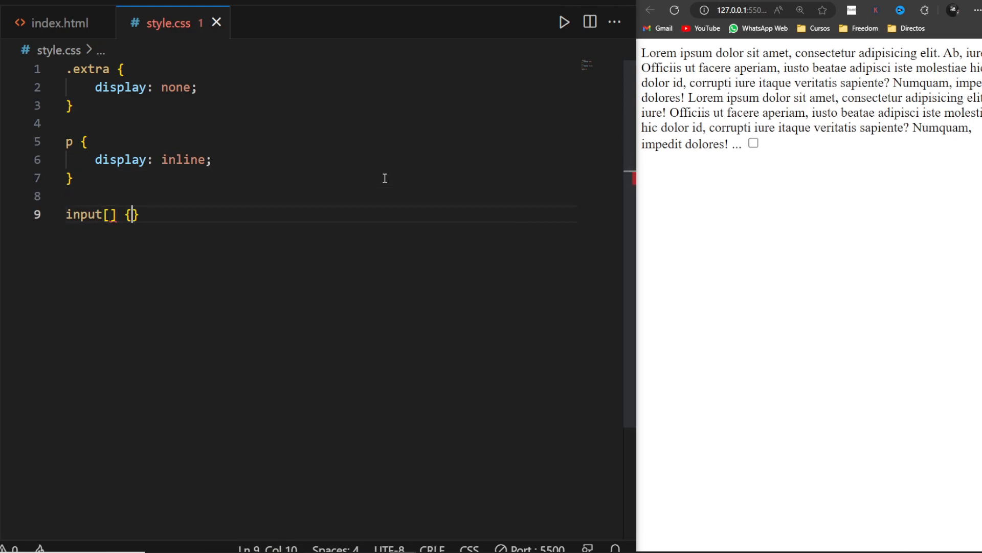
type("type=\"")
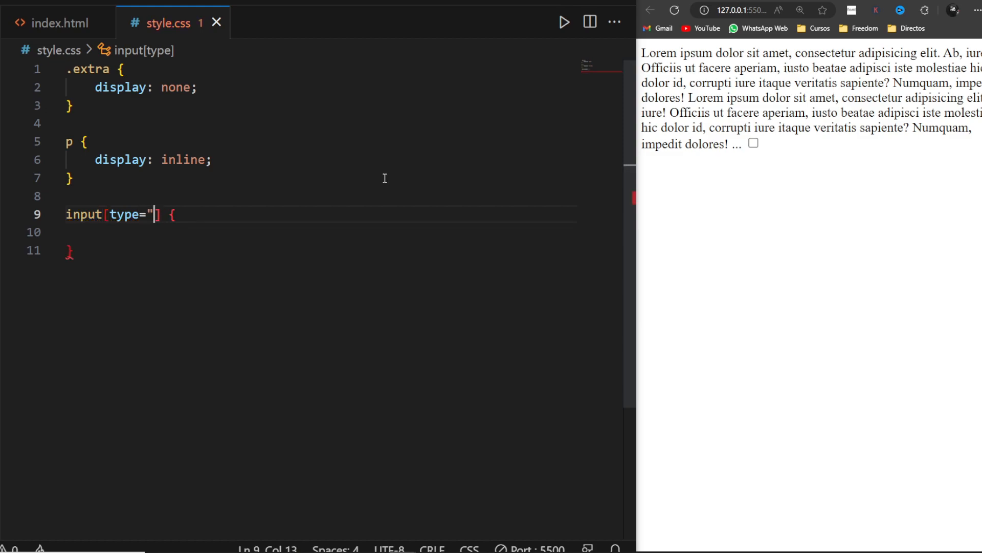
left_click(57, 23)
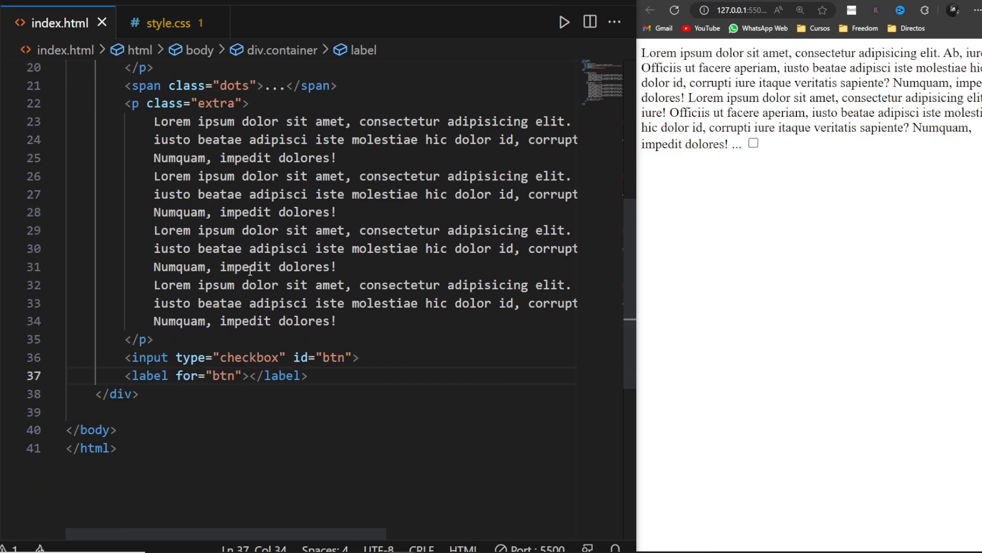
left_click(175, 23)
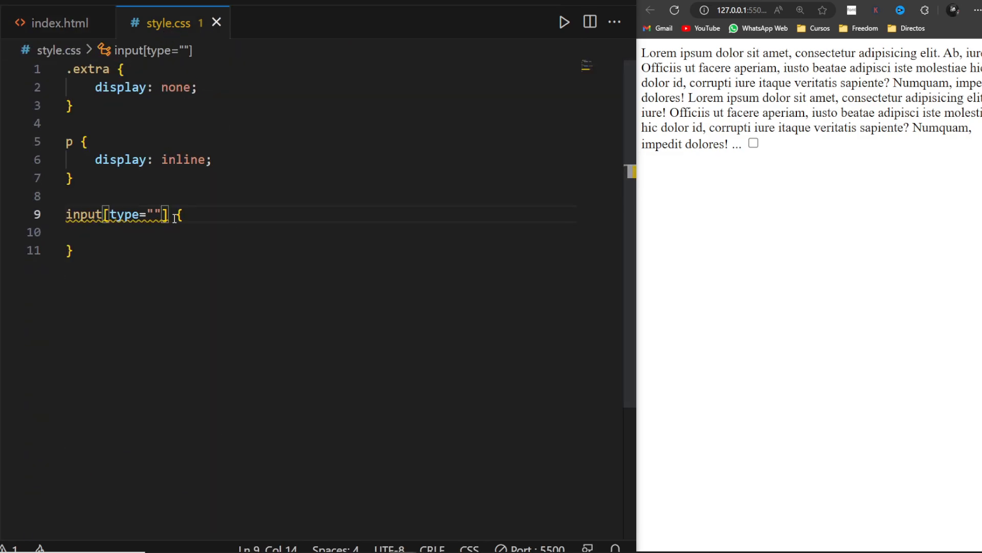
type("checkbox\"] {")
left_click(319, 232)
type("height: 2em;")
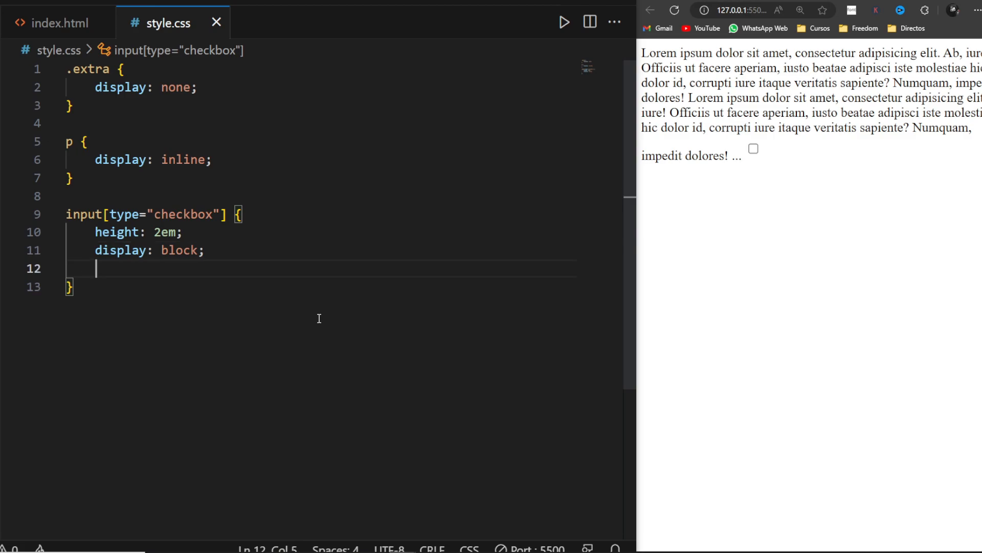
Style the label with 1em padding, #000 background, #fff text and pointer cursor
type("appearance: none;")
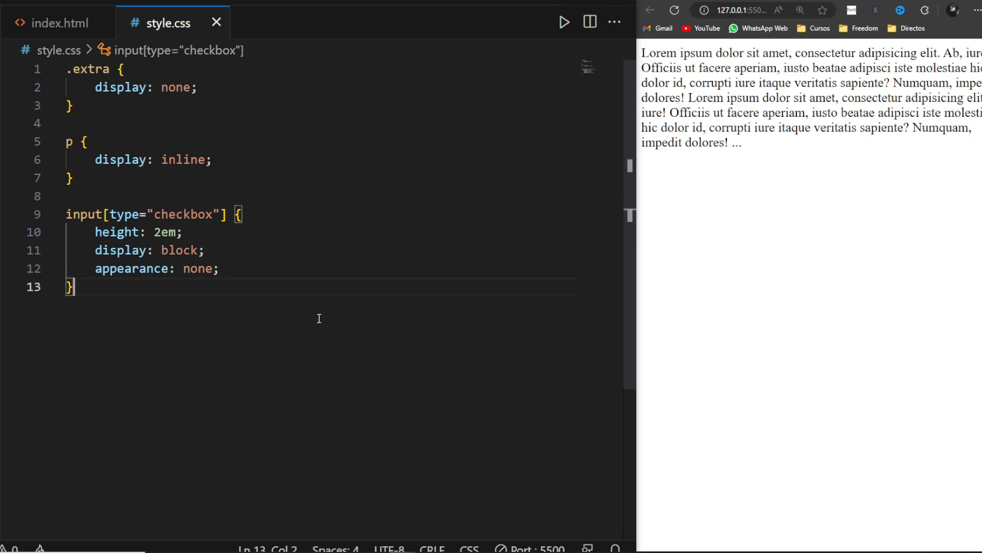
type("label {")
type("position: relative;")
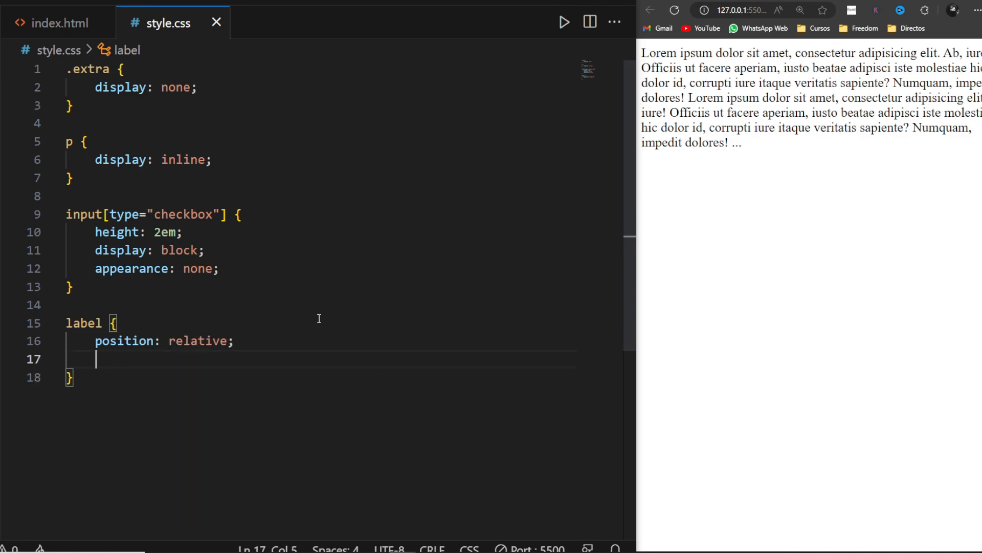
type("padding: 1em;")
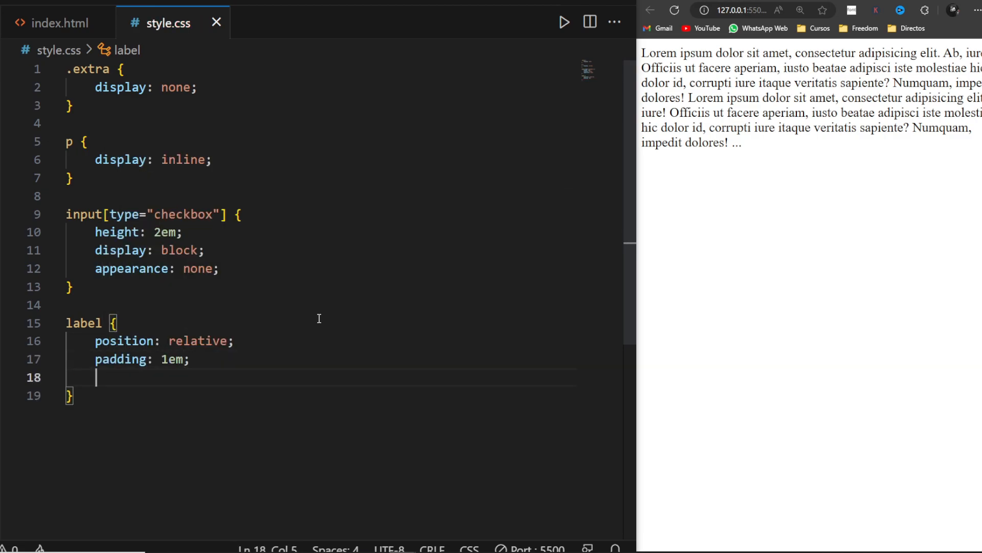
type("background-color: #000;")
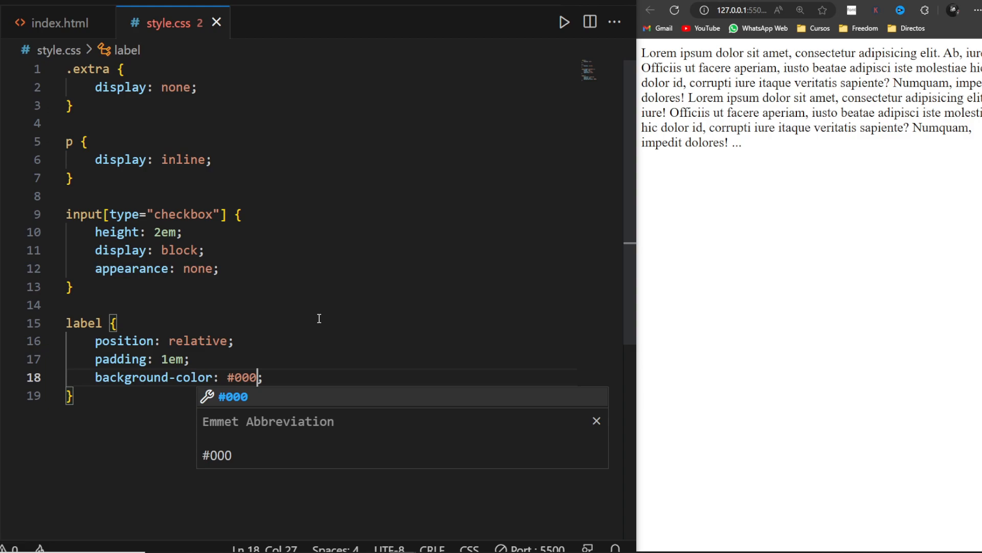
type("color: #fff;")
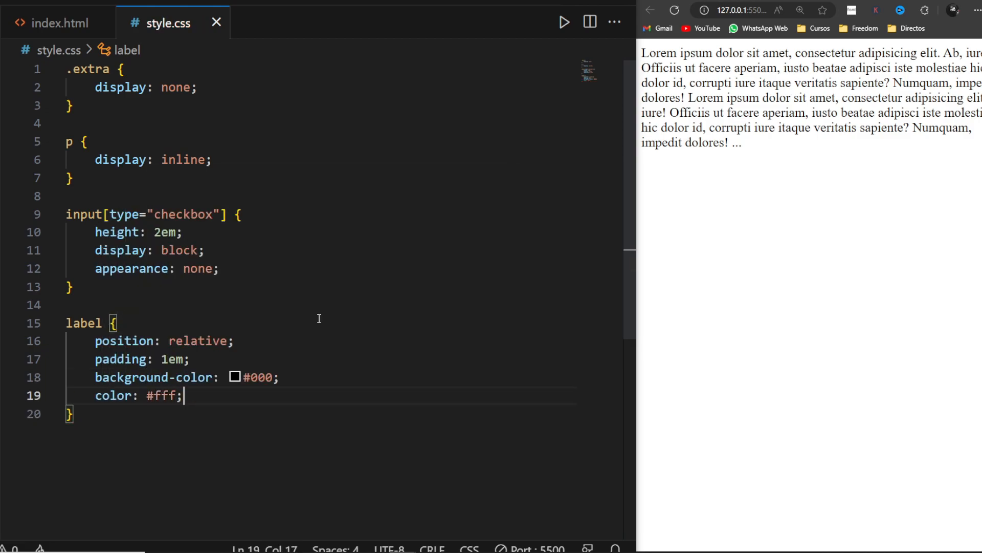
type("cursor: pointer;")
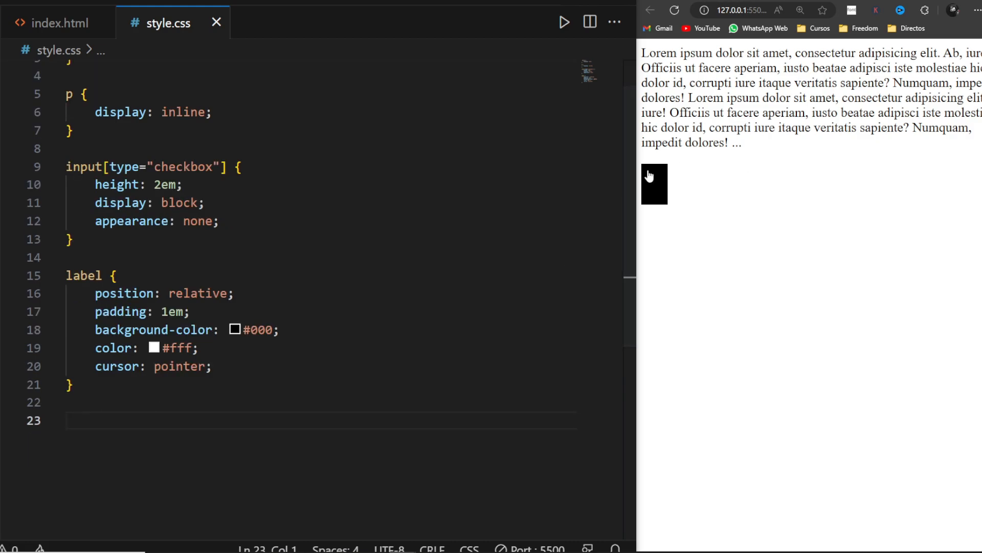
Add a label::before rule with content 'Read More'
type("label")
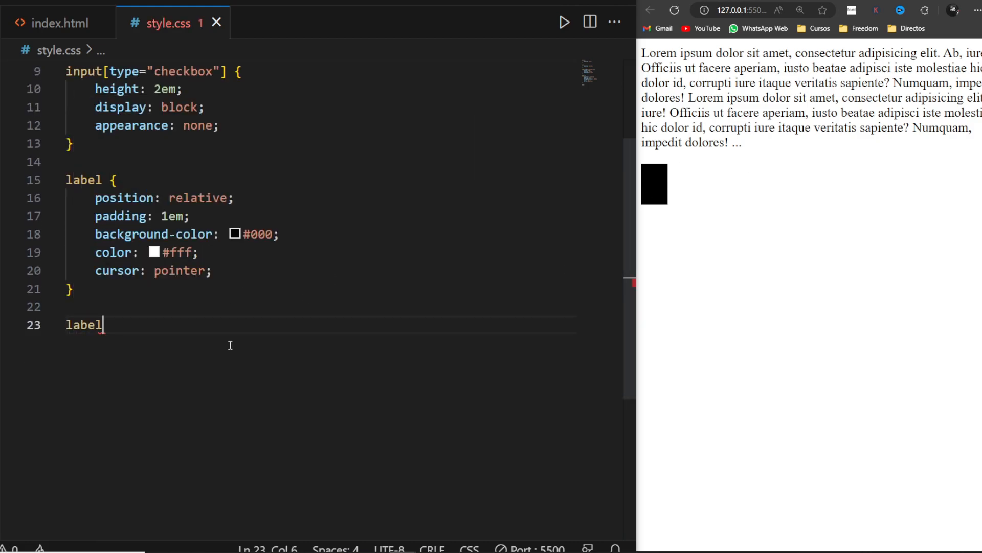
type("::before {")
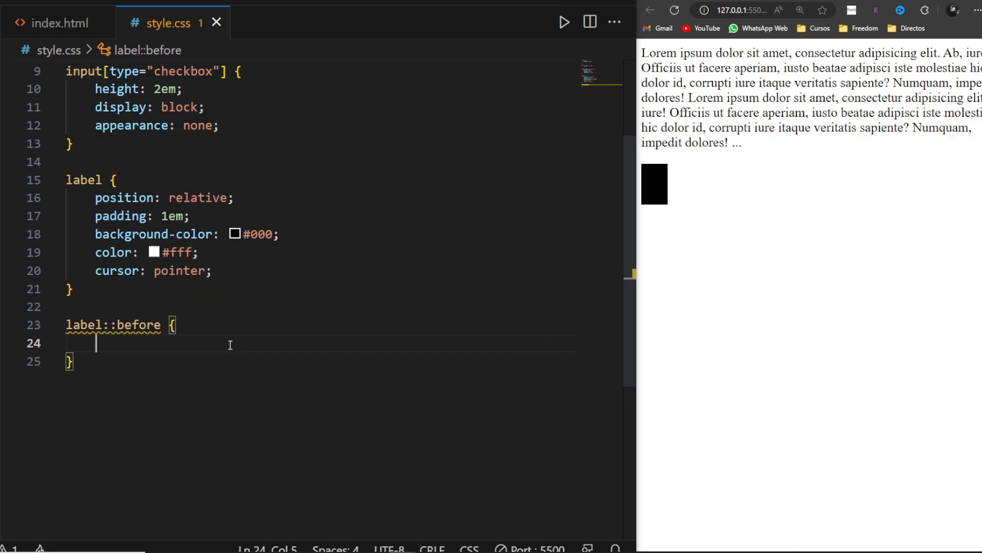
type("content: '';")
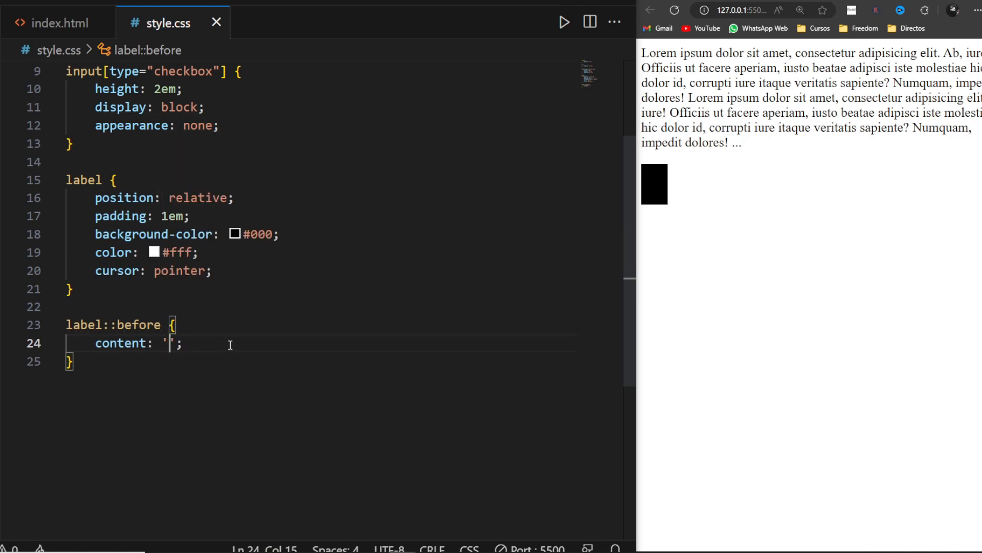
type("Read More")
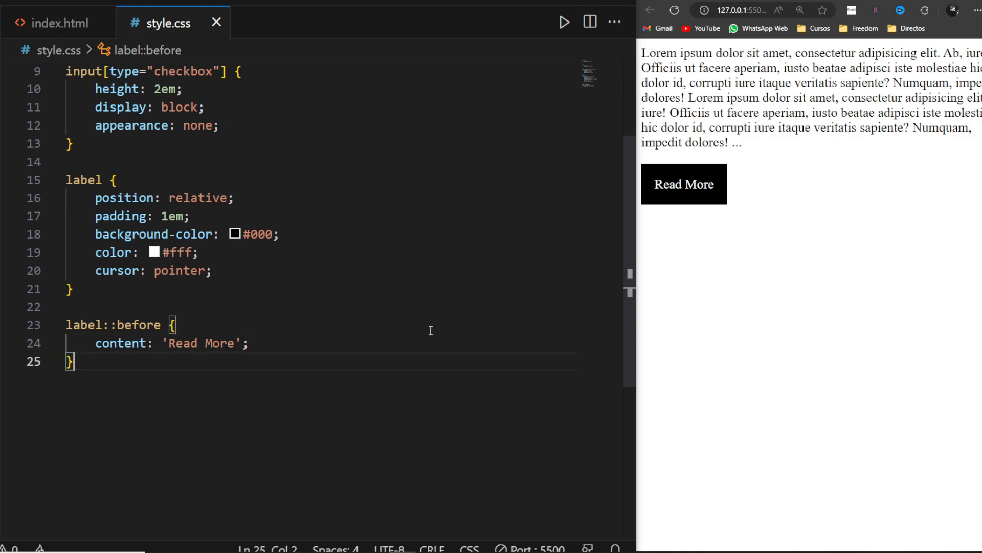
Add input[type="checkbox"]:checked ~ label::before with content 'Read Less'
type("input[]")
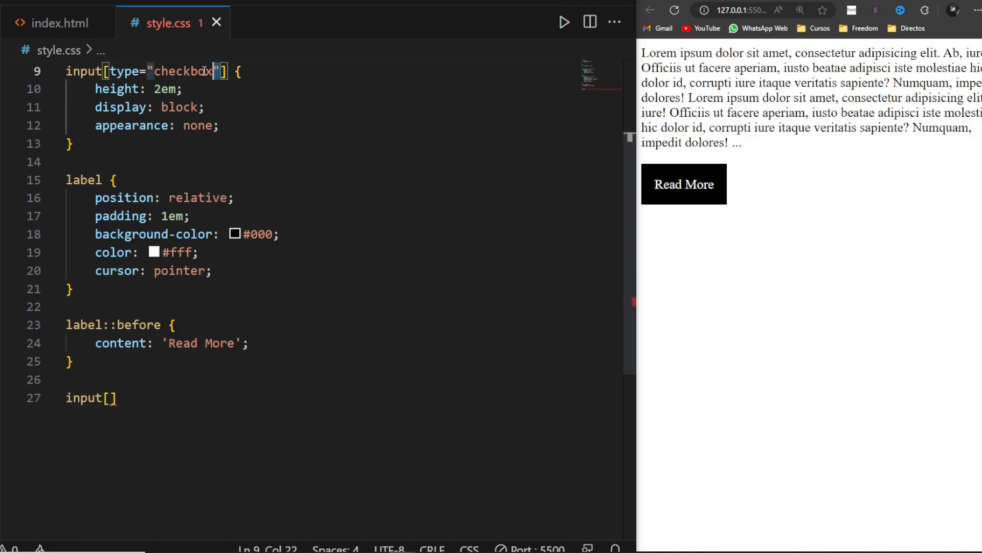
type("type=\"checkbox\"")
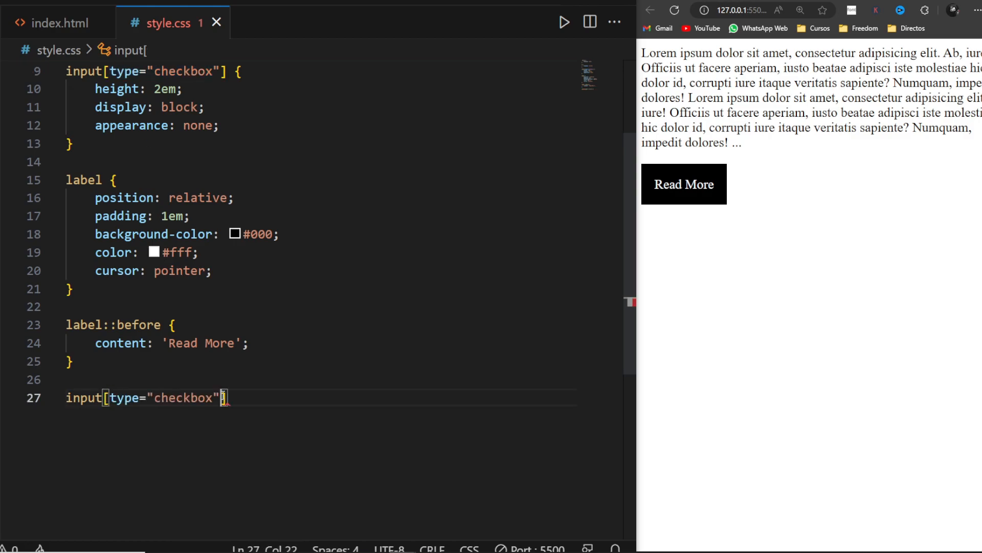
type(":checked")
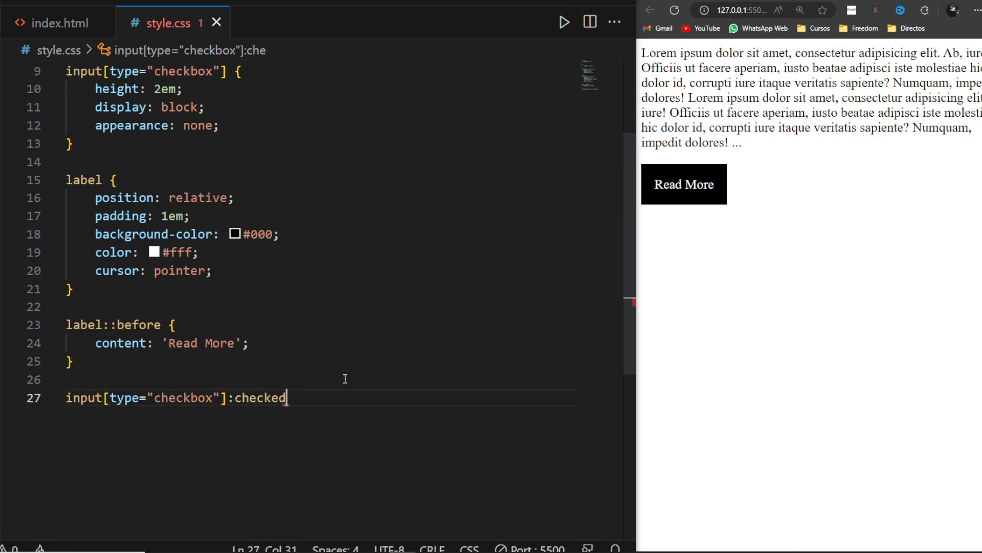
type("~ label")
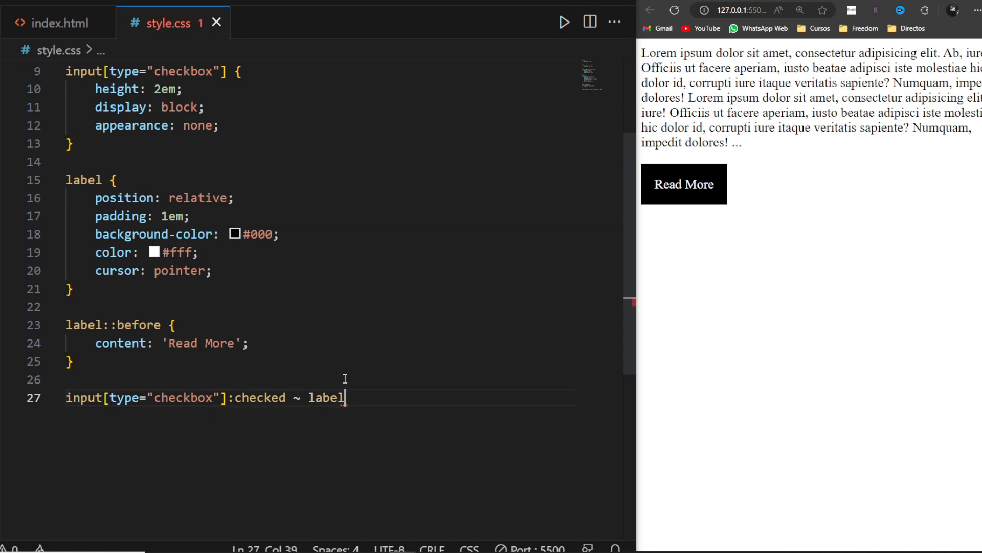
type("::before {")
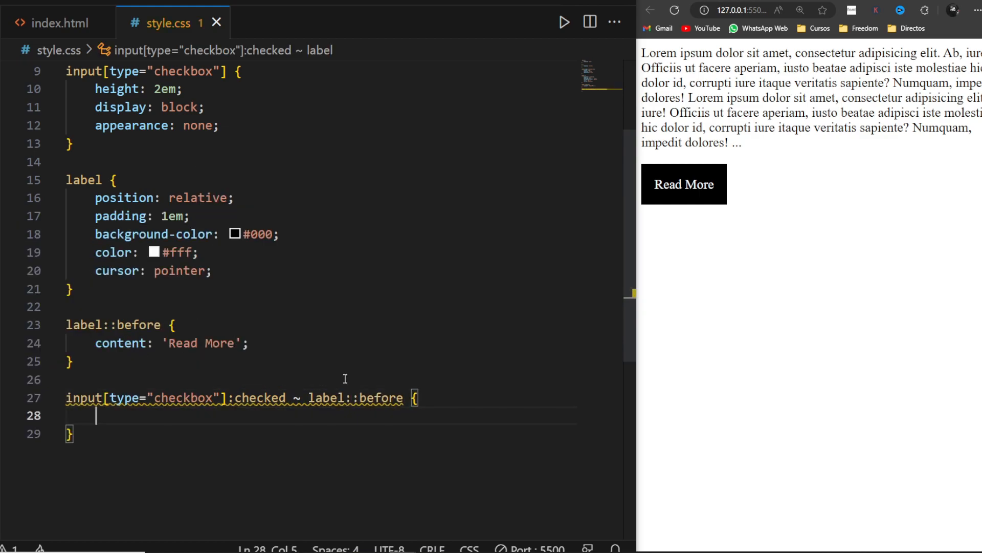
type("content: 'Read Less';")
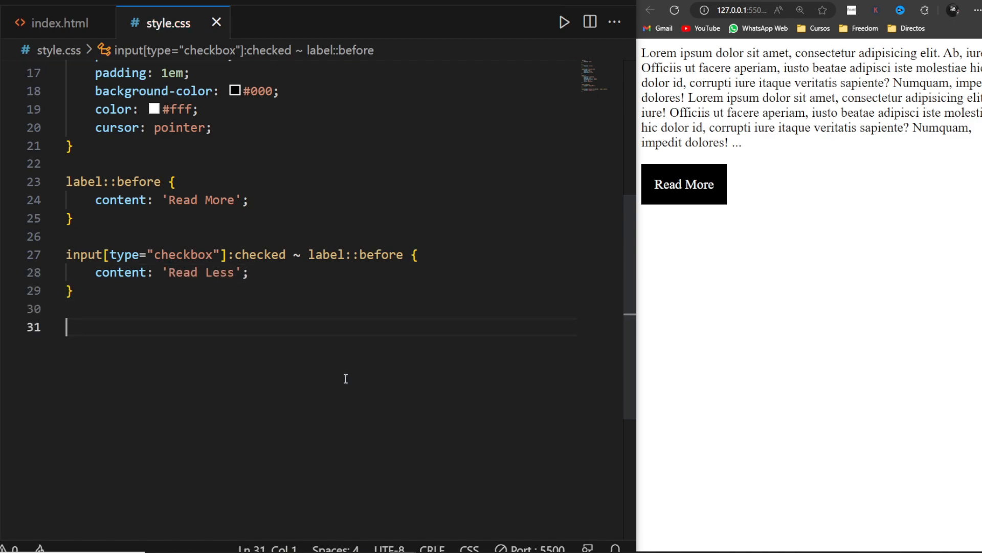
Add :has() rules hiding .dots and showing .extra when checked, then test Read More in the browser
type(".dot")
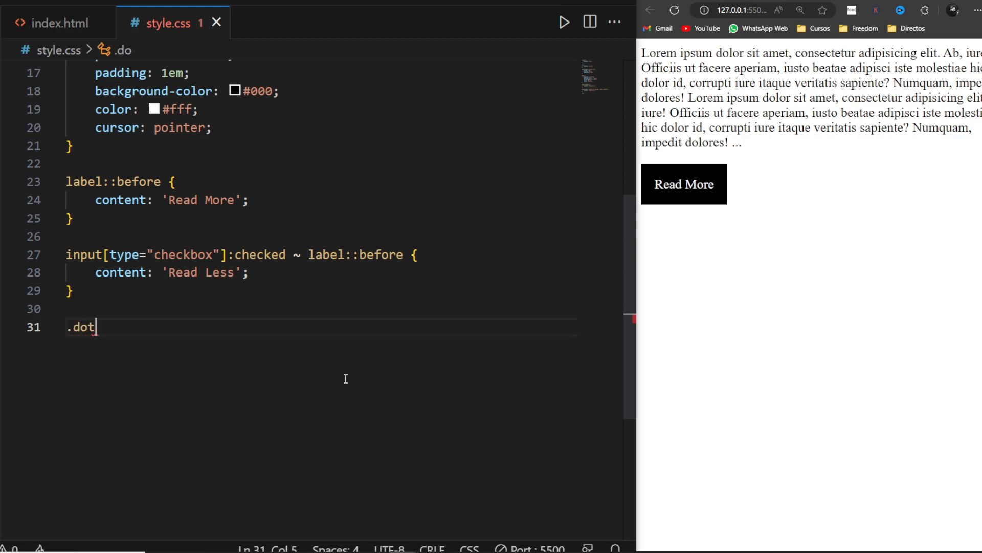
type("ts:has(~ ) {")
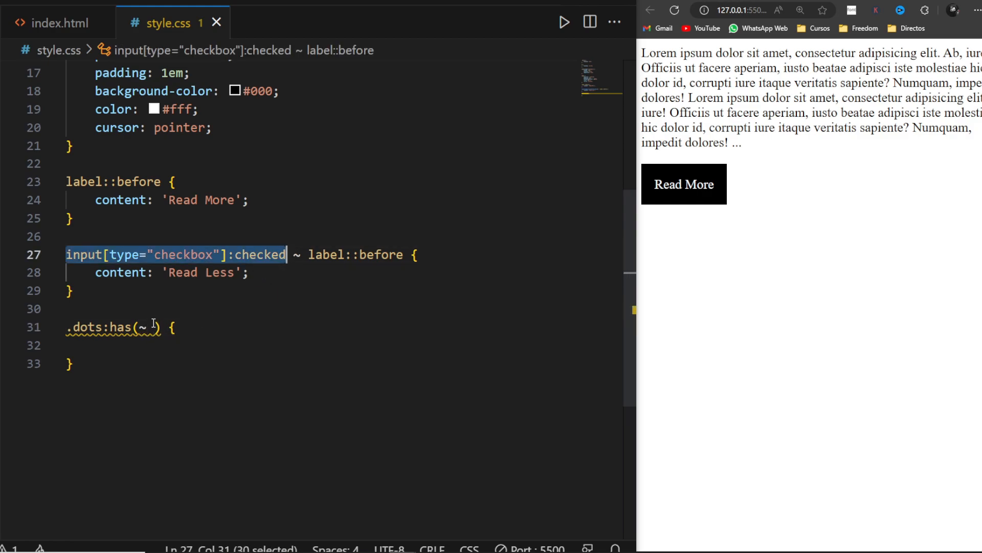
type("display: none;")
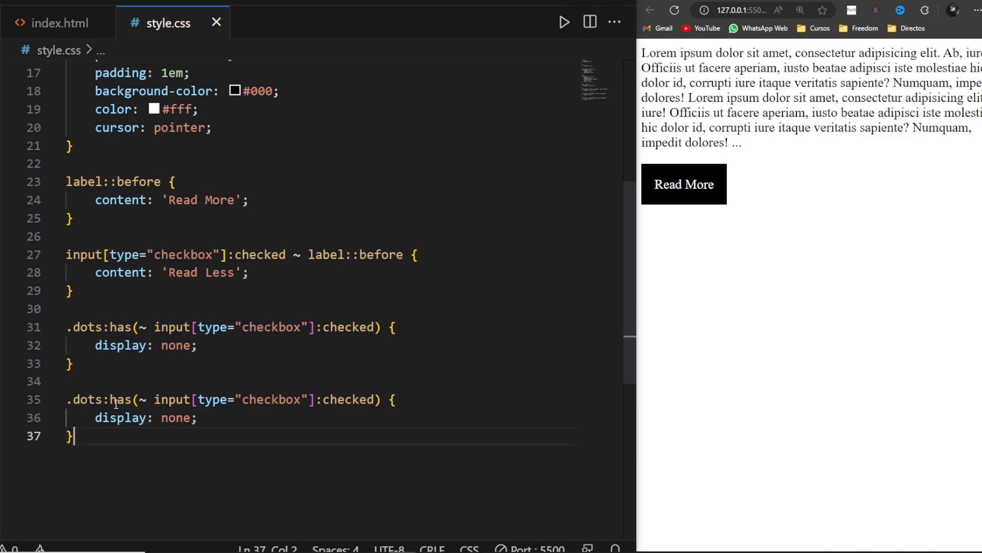
type("extra")
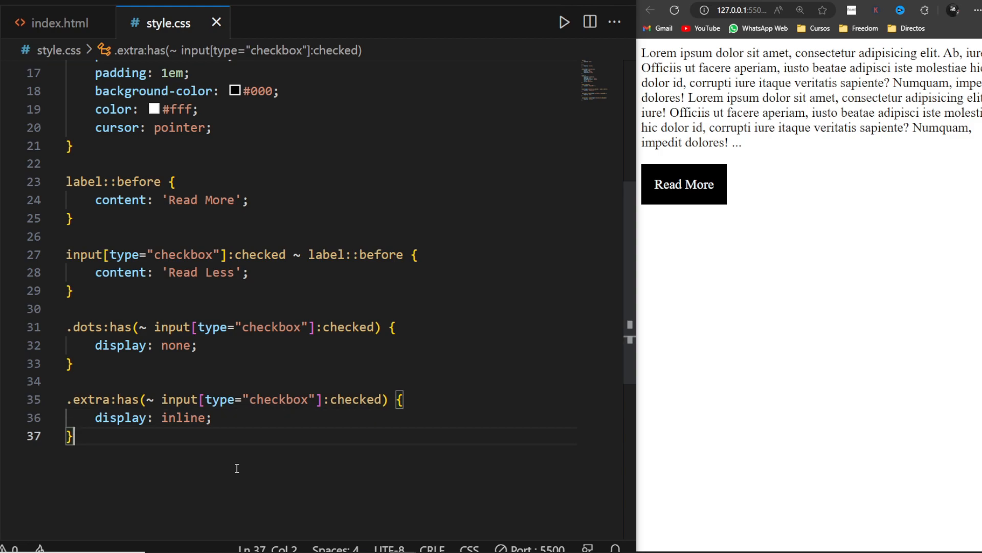
left_click(684, 183)
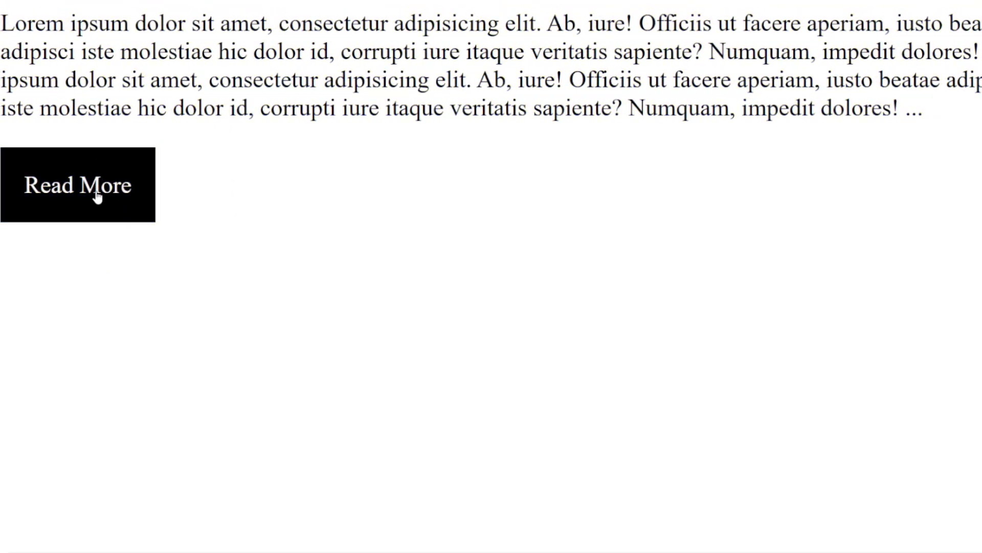
left_click(76, 185)
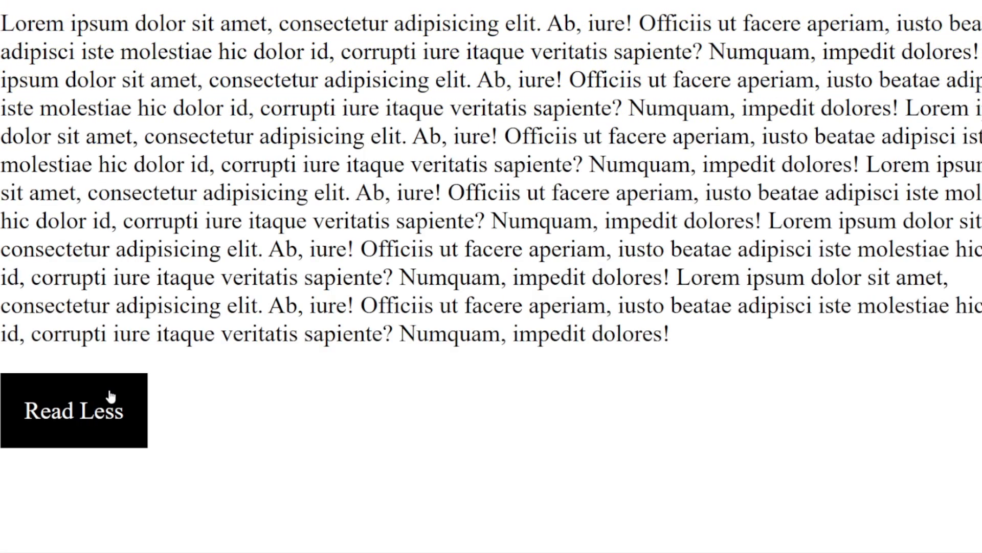